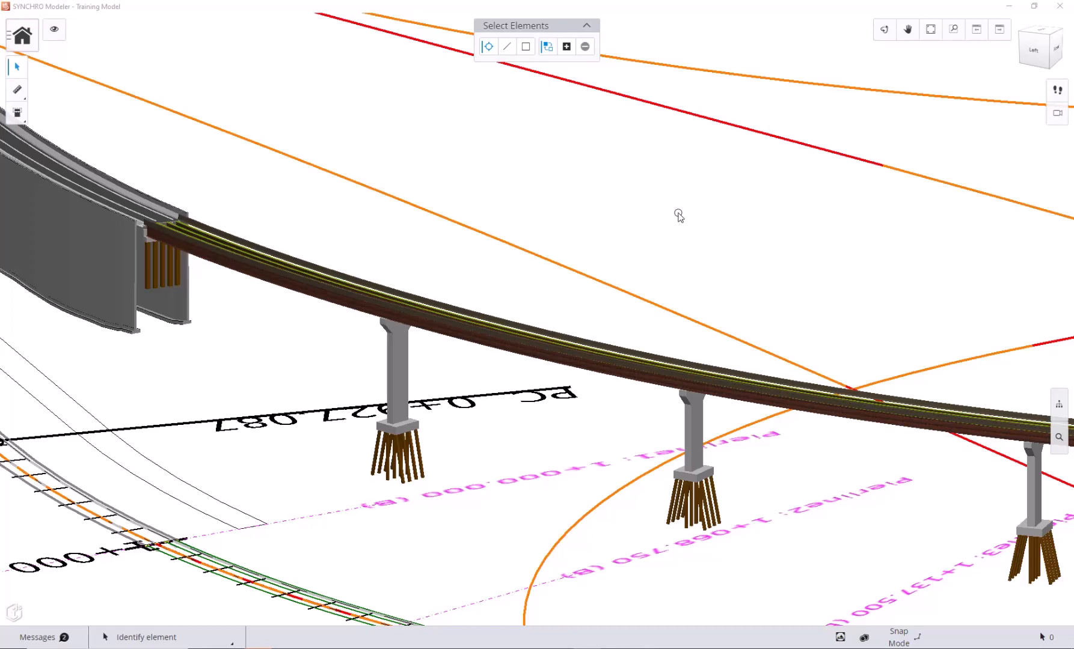
mouse_move(694, 436)
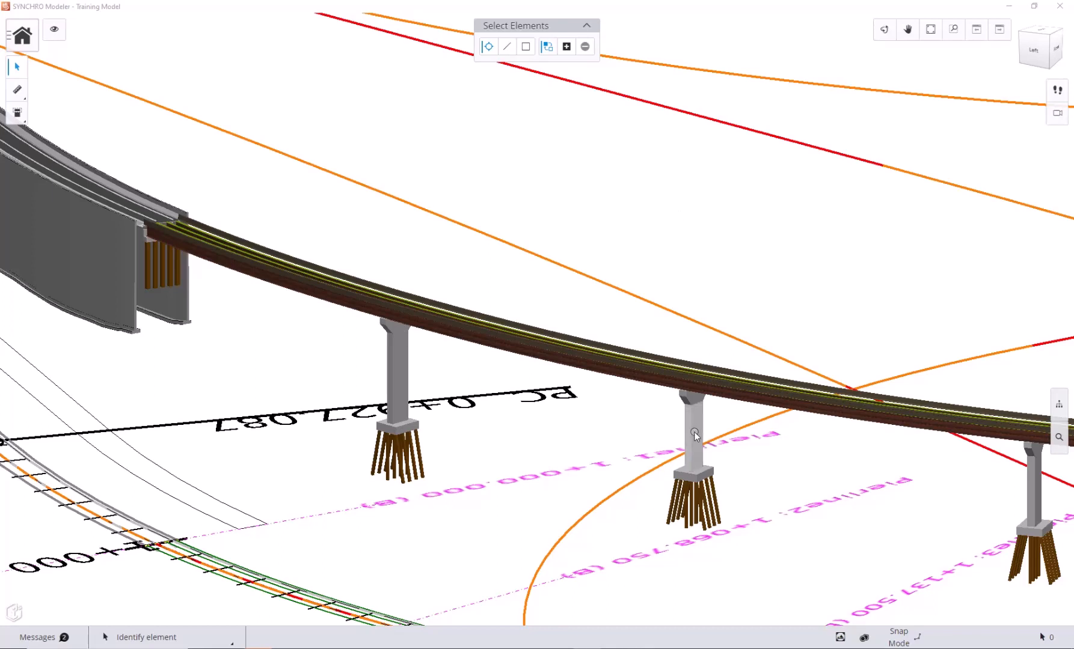
mouse_move(698, 444)
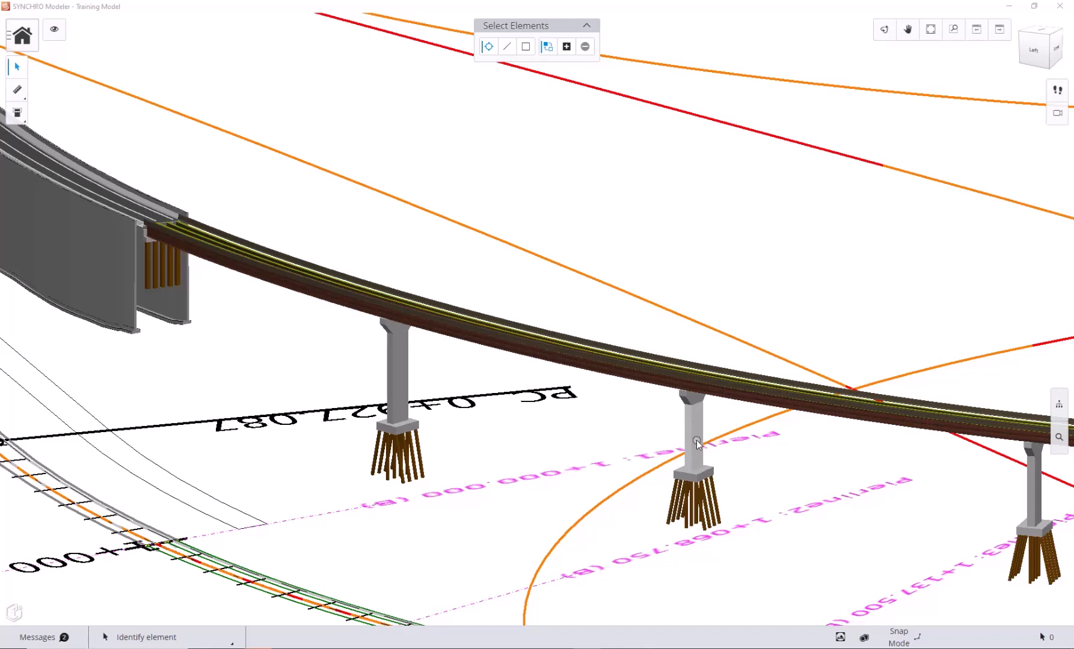
Select the middle pier column and show its properties, including volume, surface area and dimensions.
left_click(21, 35)
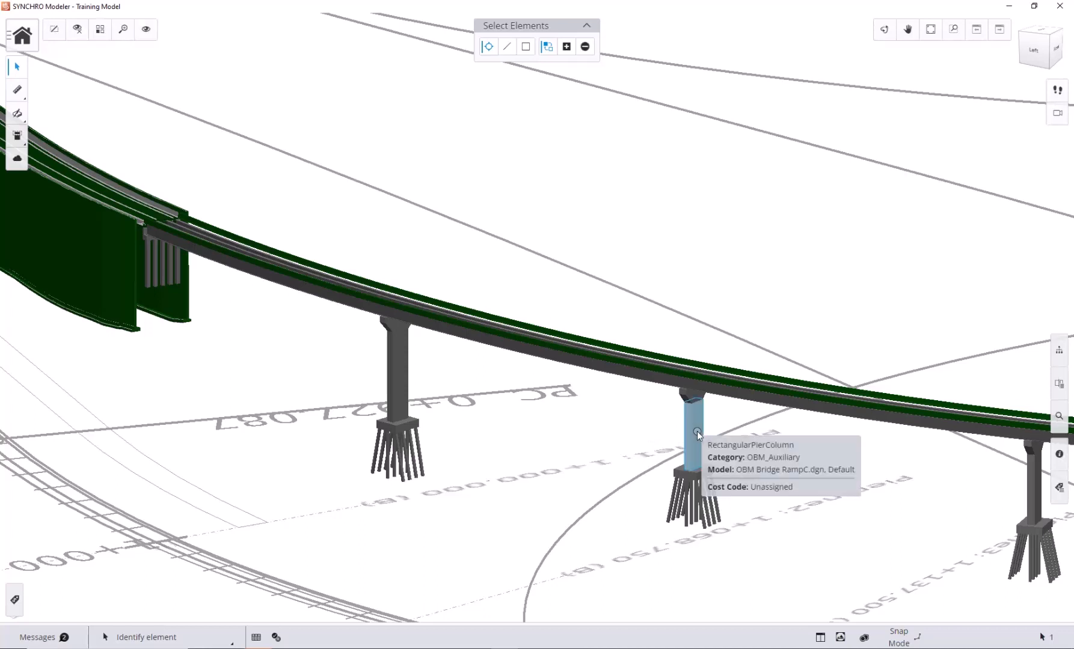
left_click(693, 424)
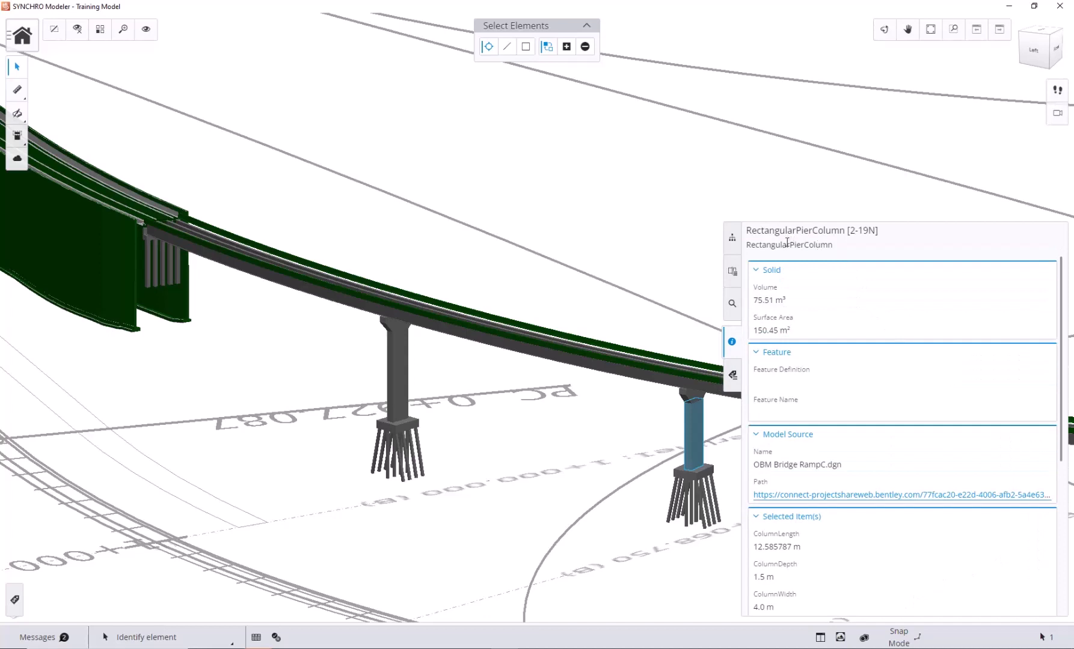
mouse_move(730, 343)
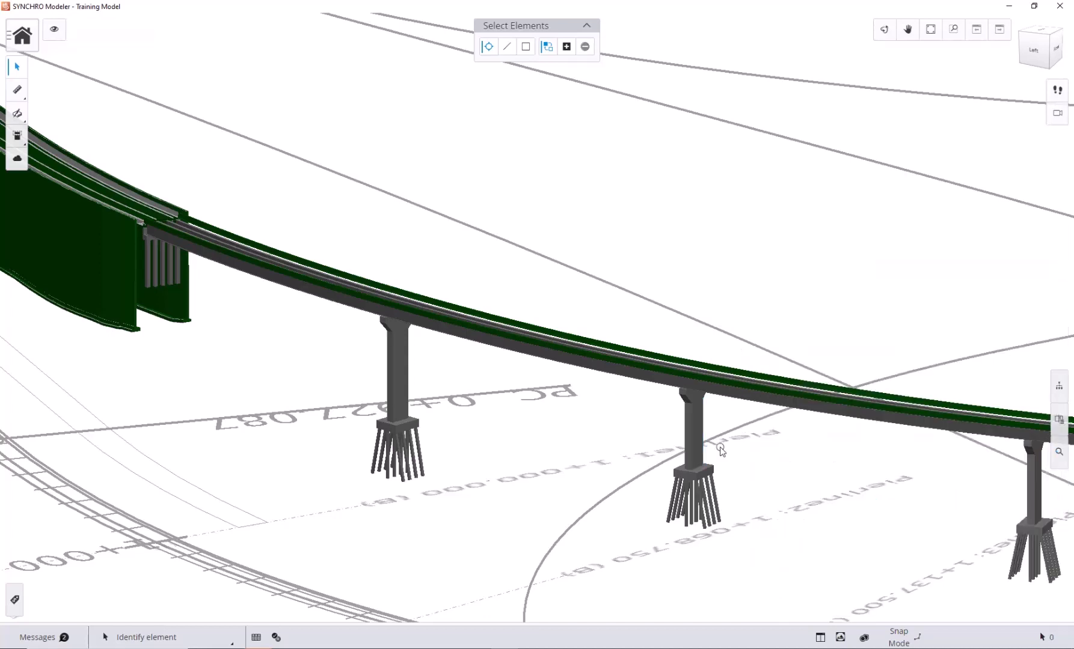
Set up a single horizontal slice on the middle pier column at 6 m, Reverse start point unchecked.
left_click(16, 113)
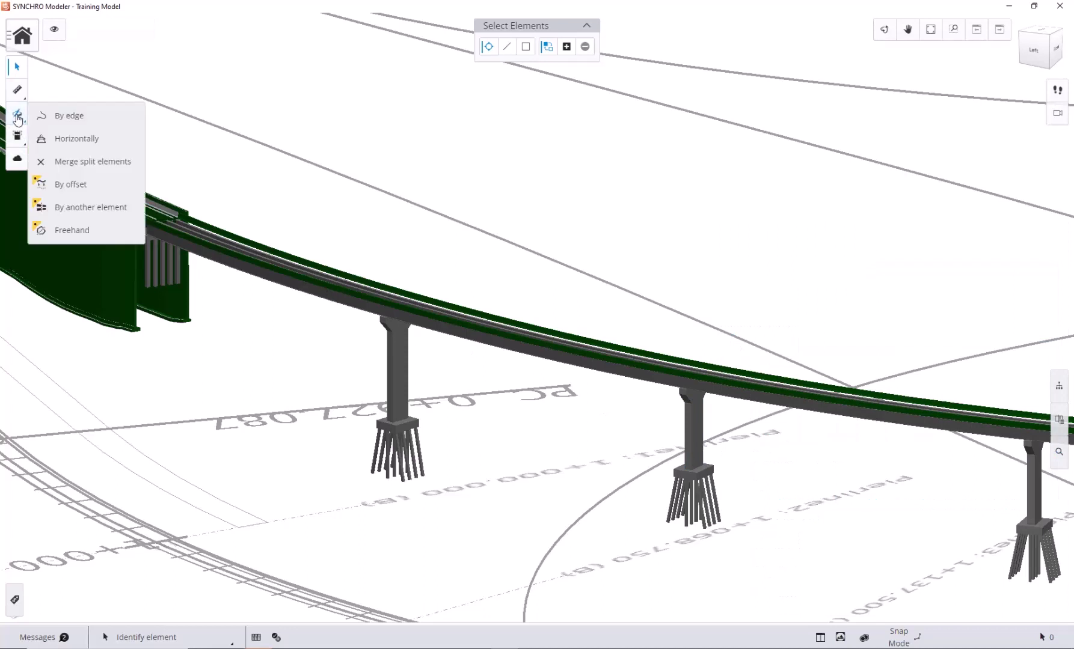
mouse_move(102, 144)
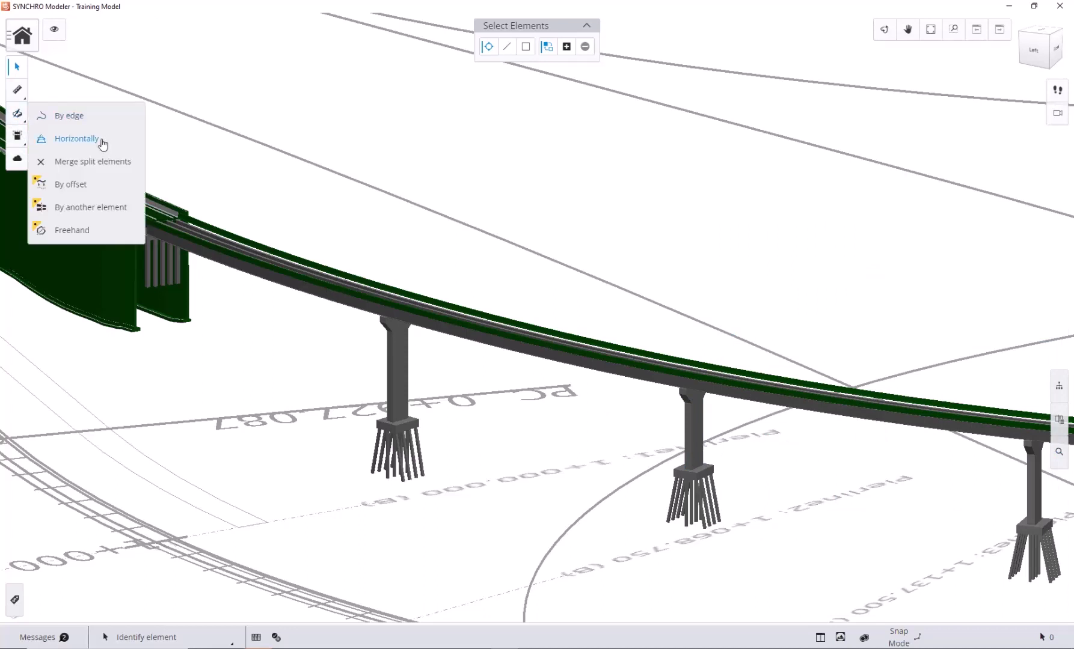
left_click(75, 138)
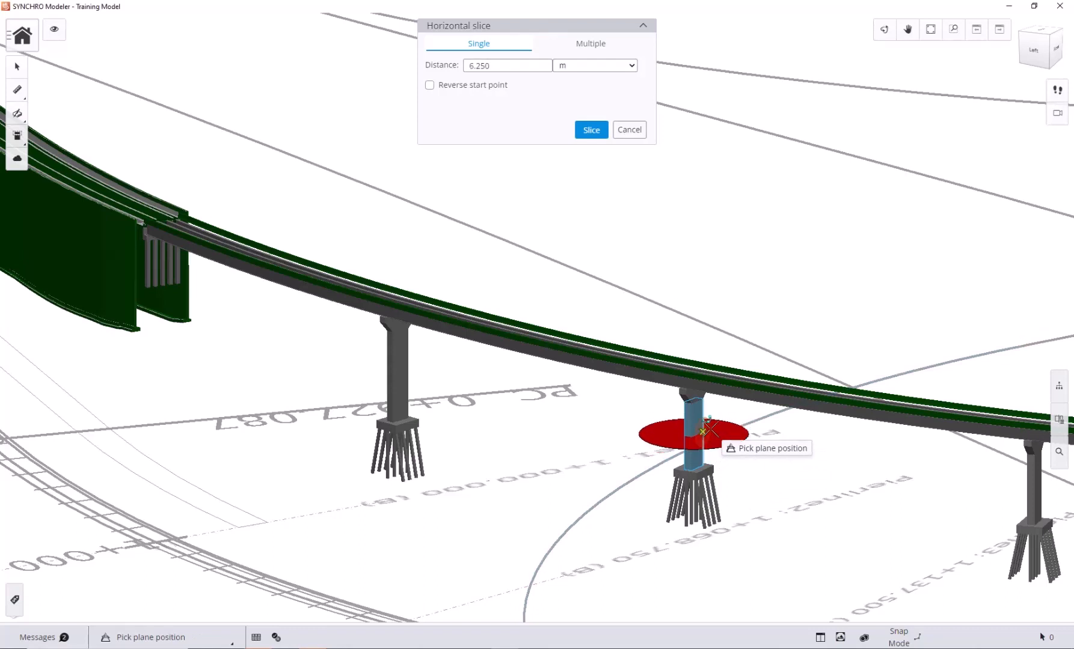
mouse_move(705, 431)
type("6")
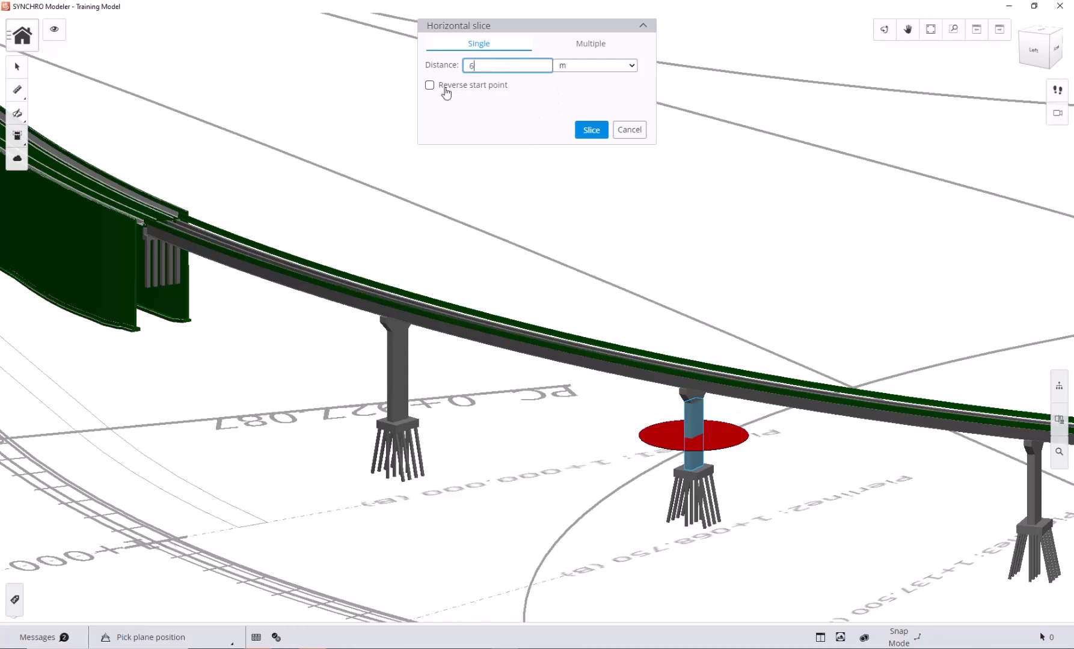
left_click(429, 85)
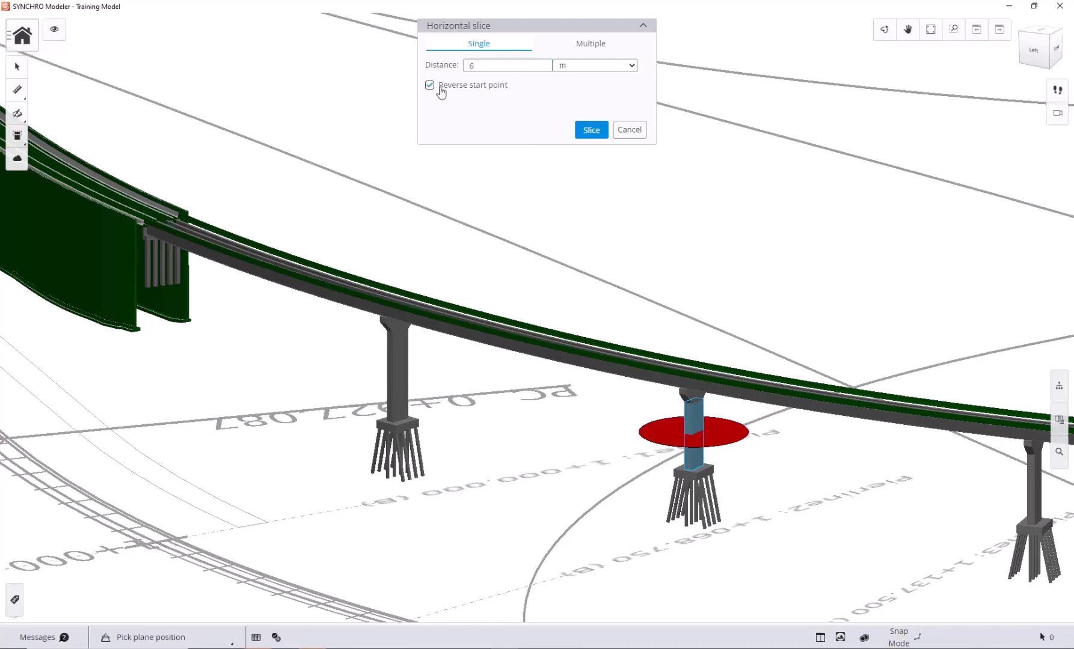
left_click(430, 85)
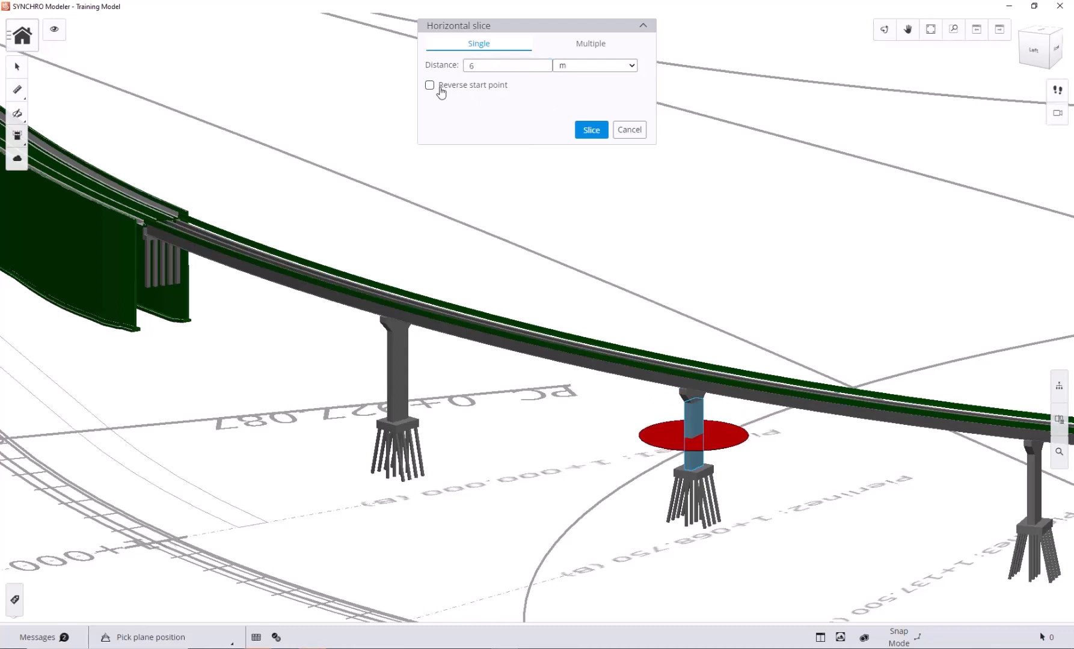
left_click(429, 84)
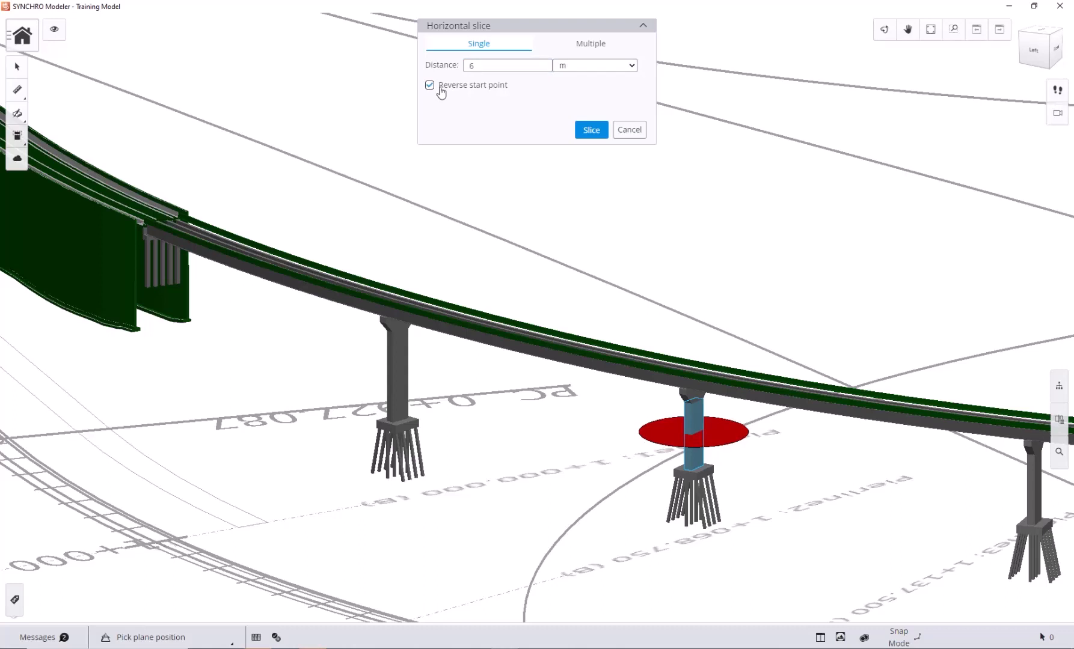
left_click(429, 85)
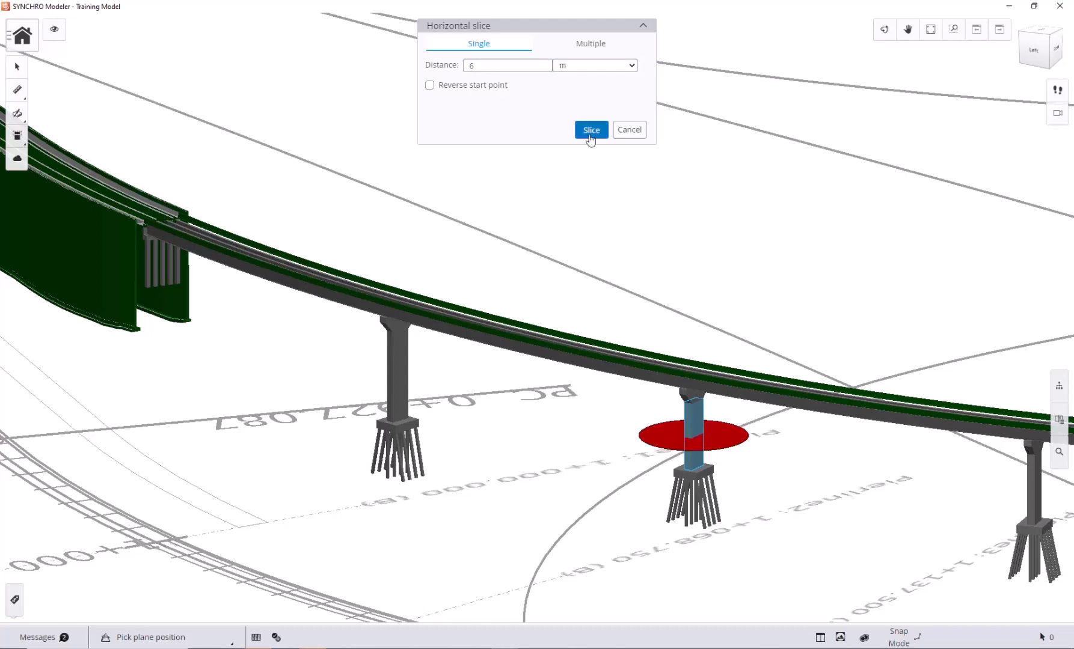
left_click(590, 129)
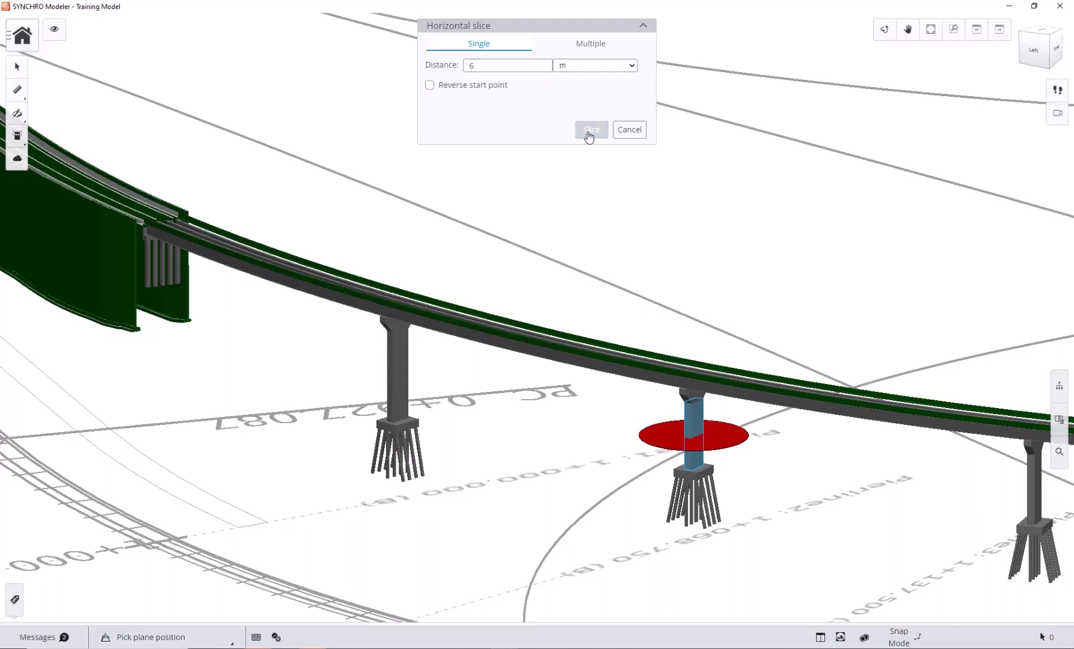
left_click(590, 129)
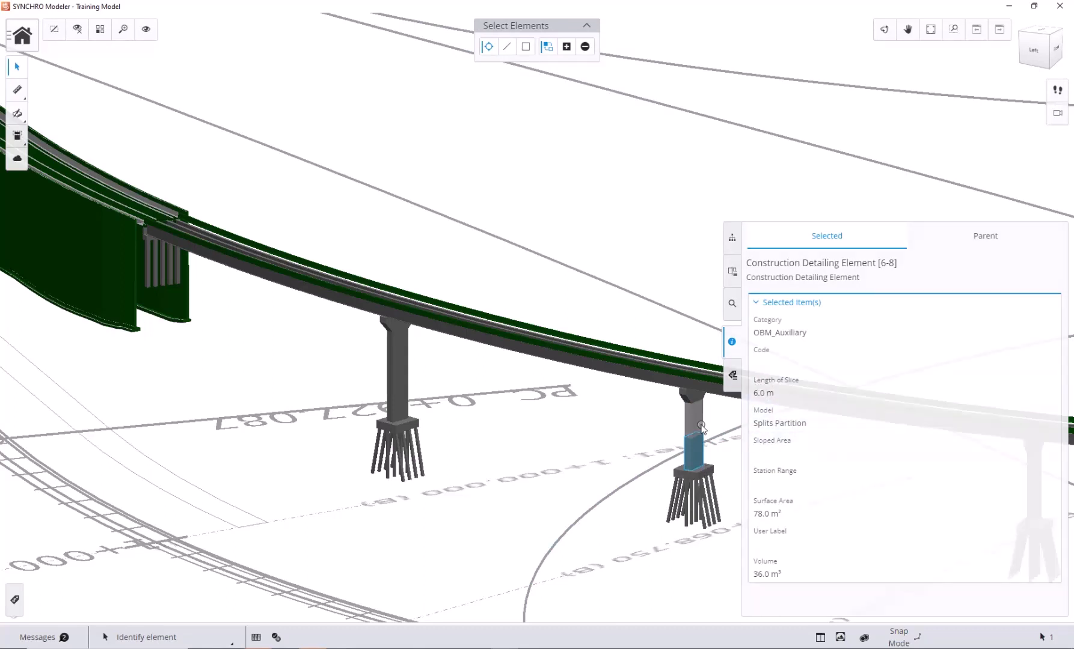
left_click(689, 425)
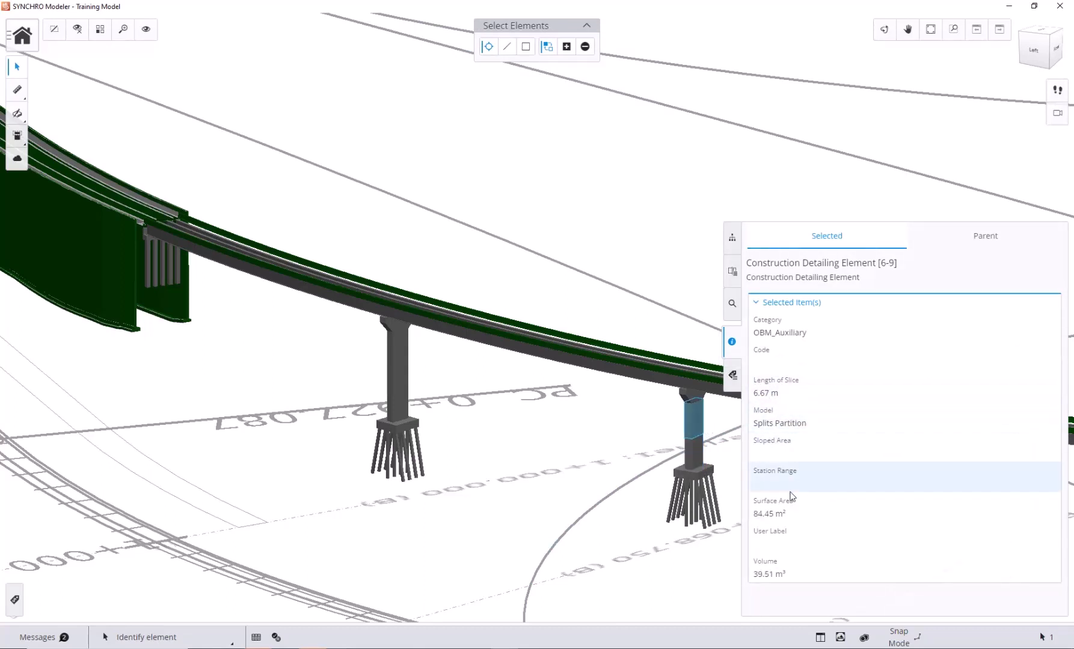
left_click(984, 235)
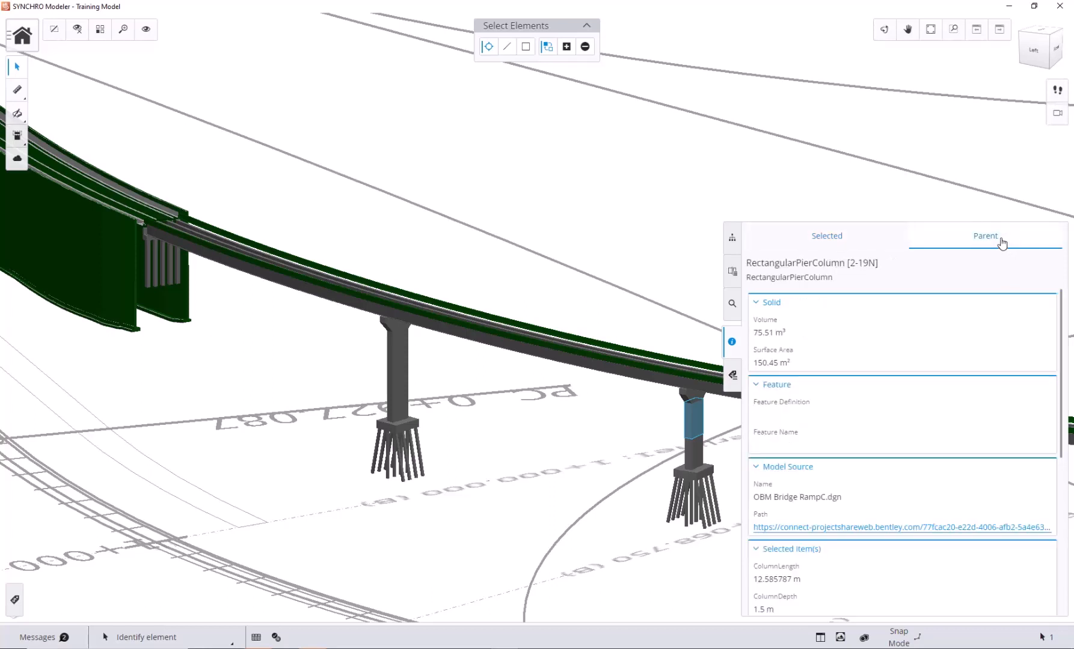
scroll("down", 3)
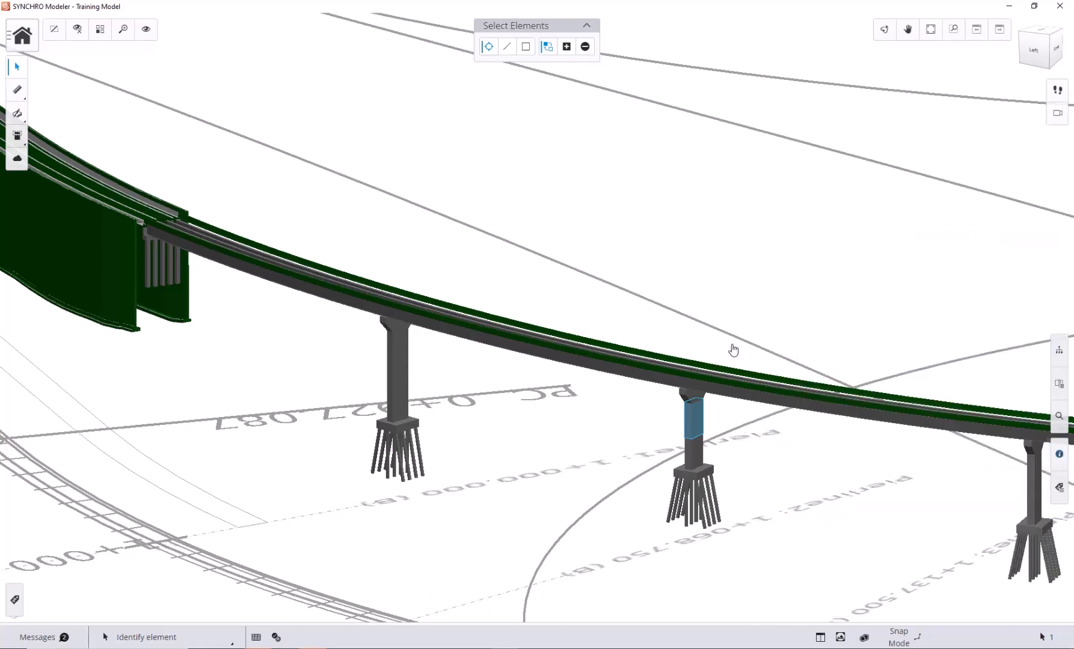
Select the left pier column and set up 2 horizontal slices at 6 m, start point not reversed.
left_click(394, 360)
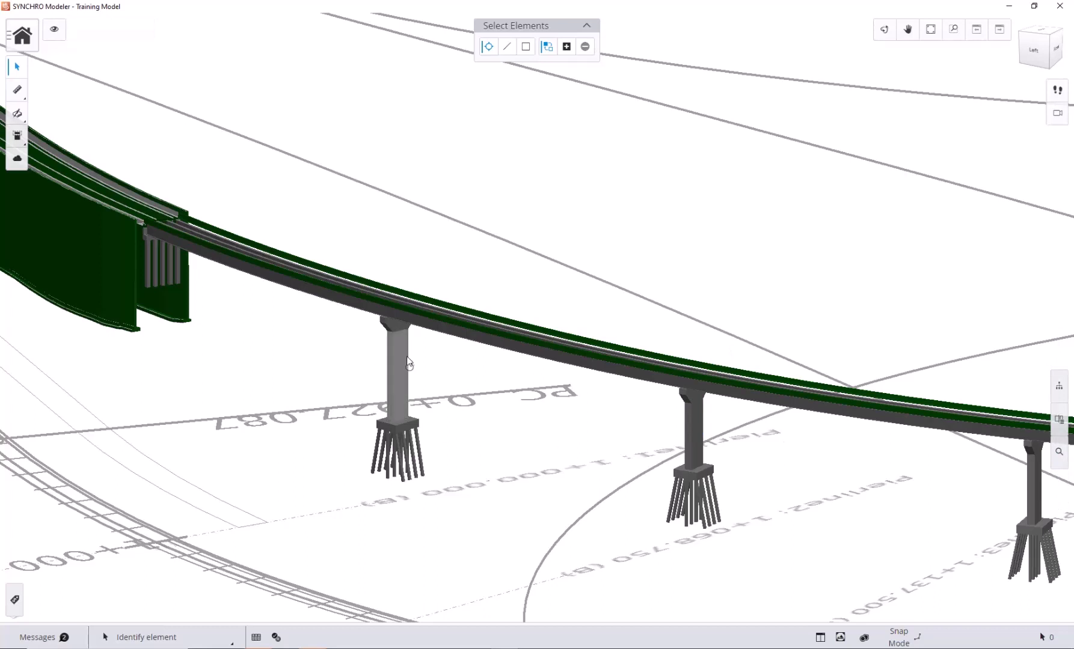
mouse_move(393, 375)
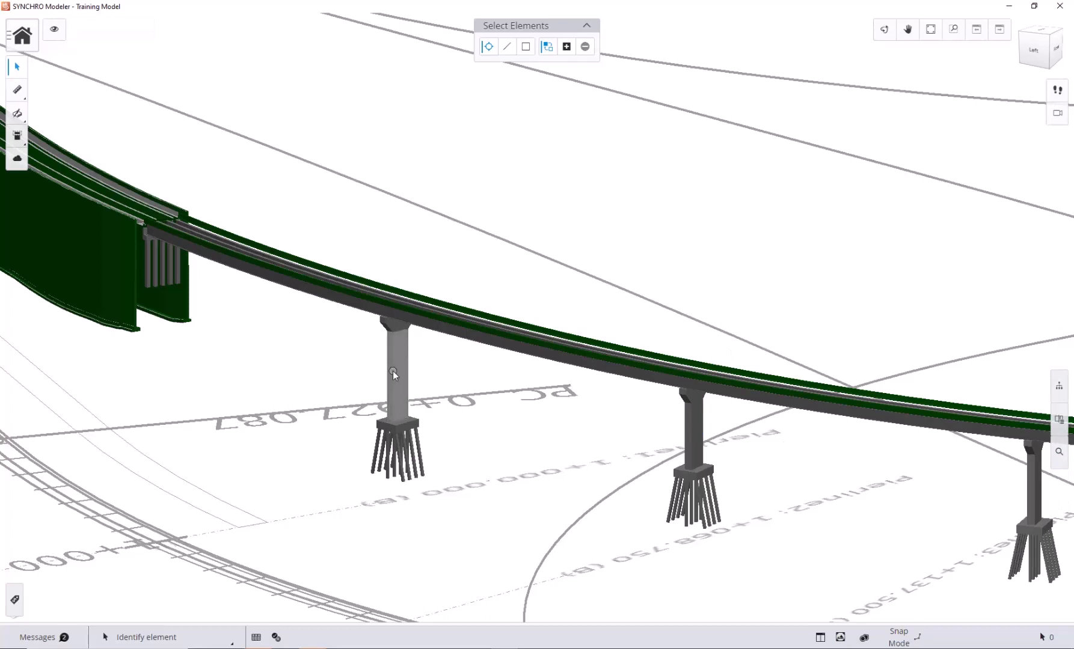
mouse_move(403, 363)
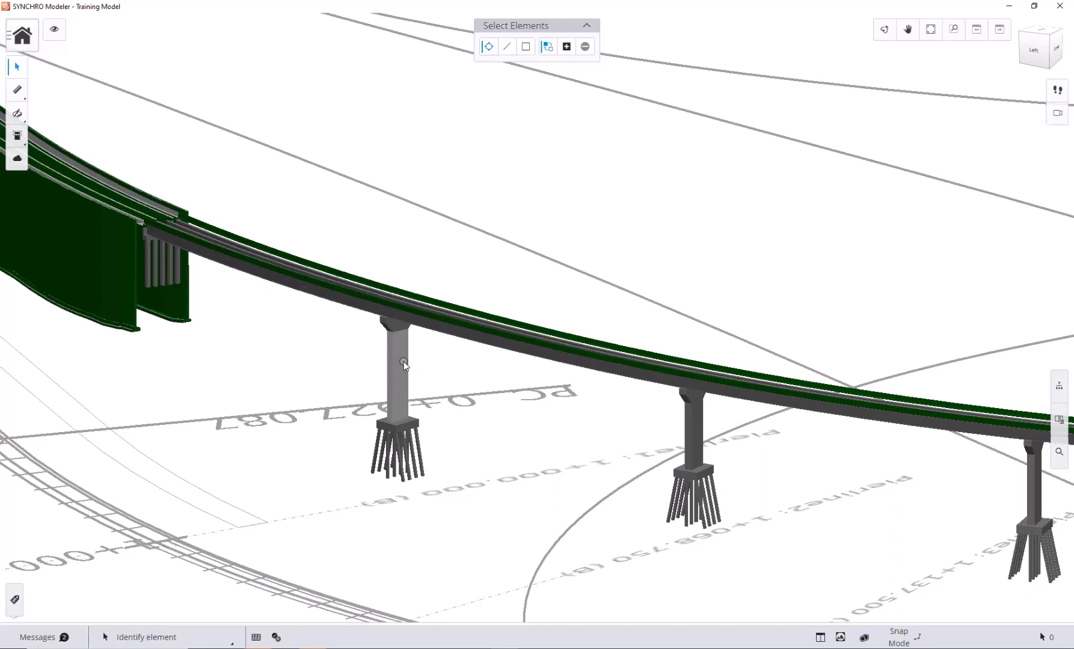
left_click(396, 363)
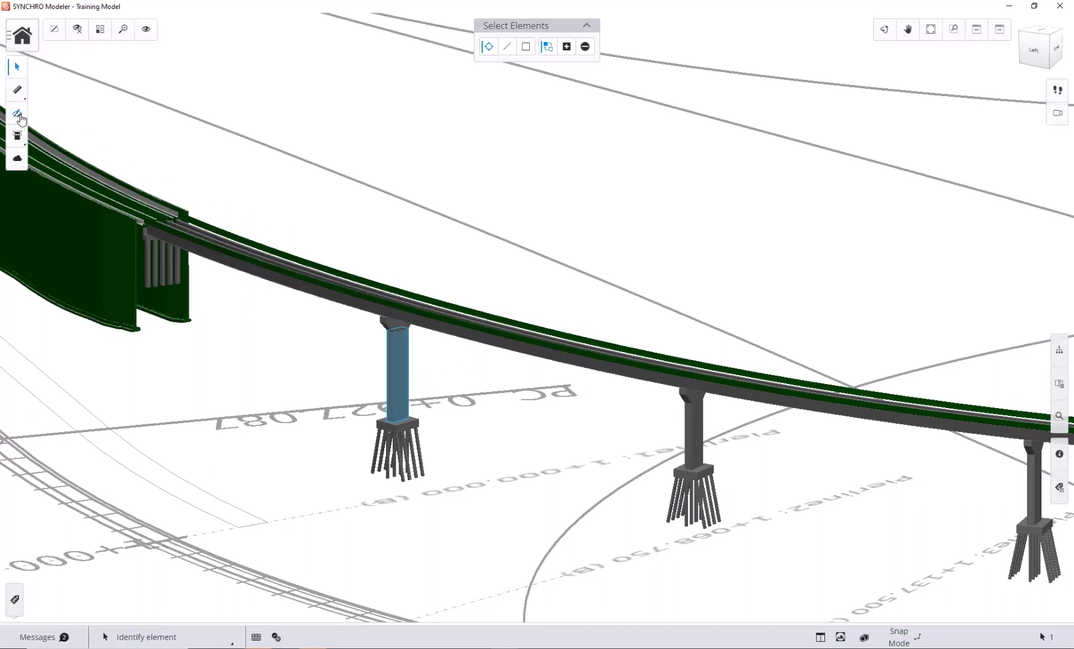
left_click(16, 113)
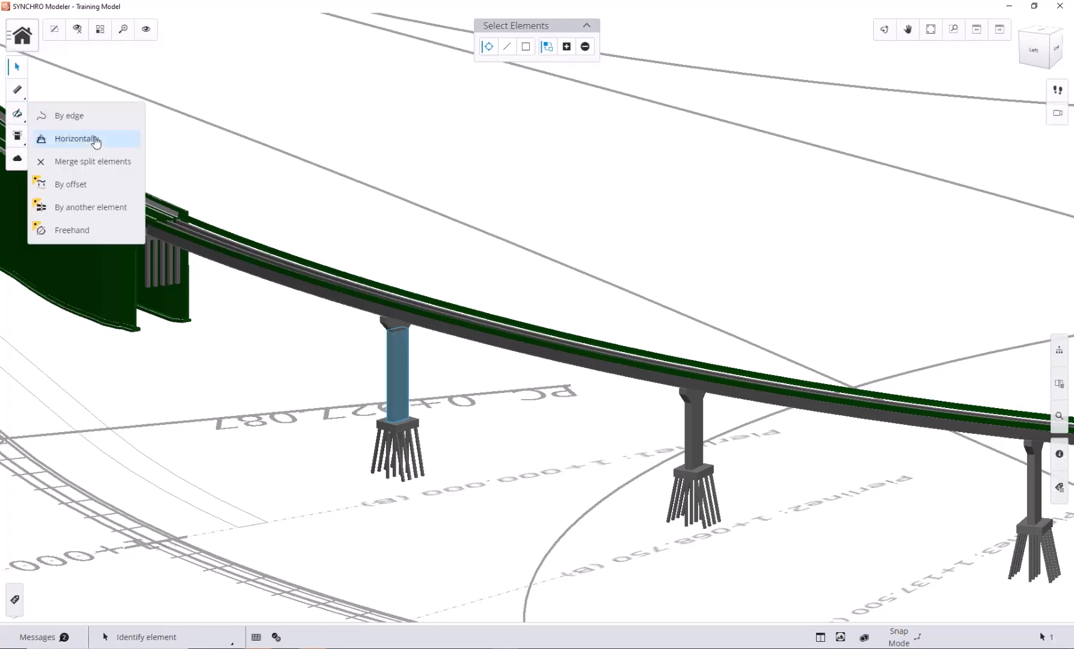
left_click(75, 138)
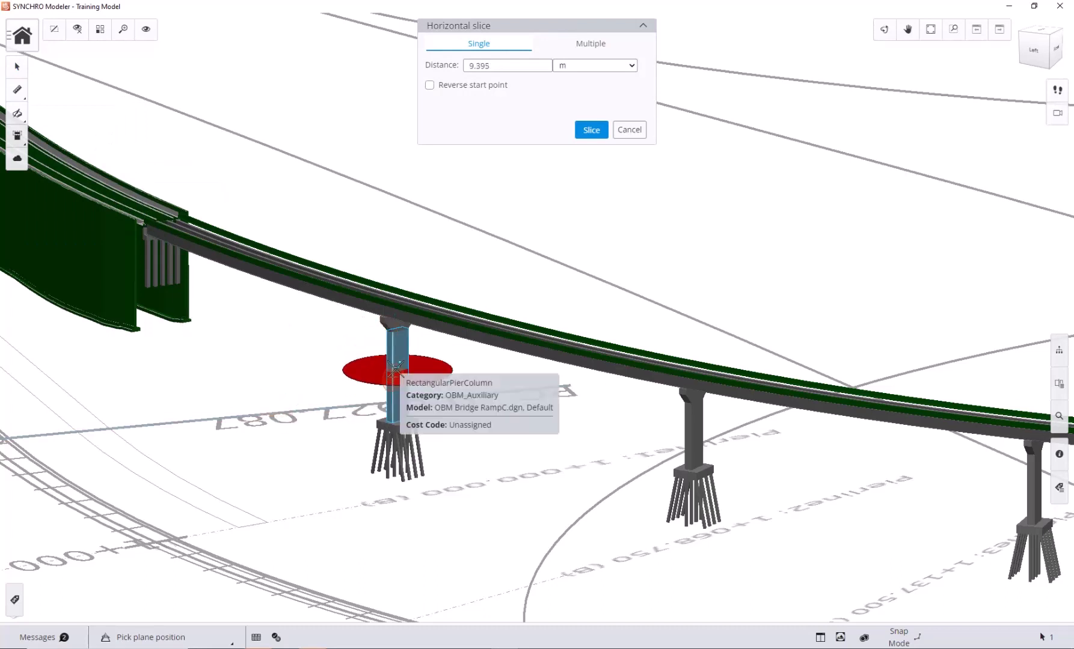
left_click(590, 43)
type("6")
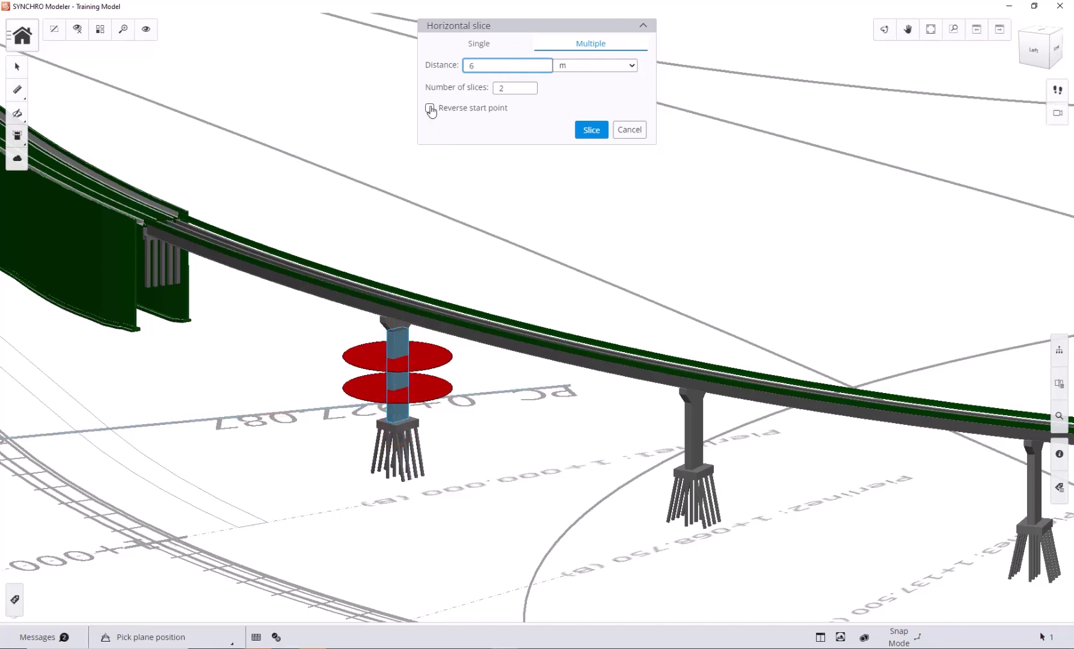
left_click(430, 107)
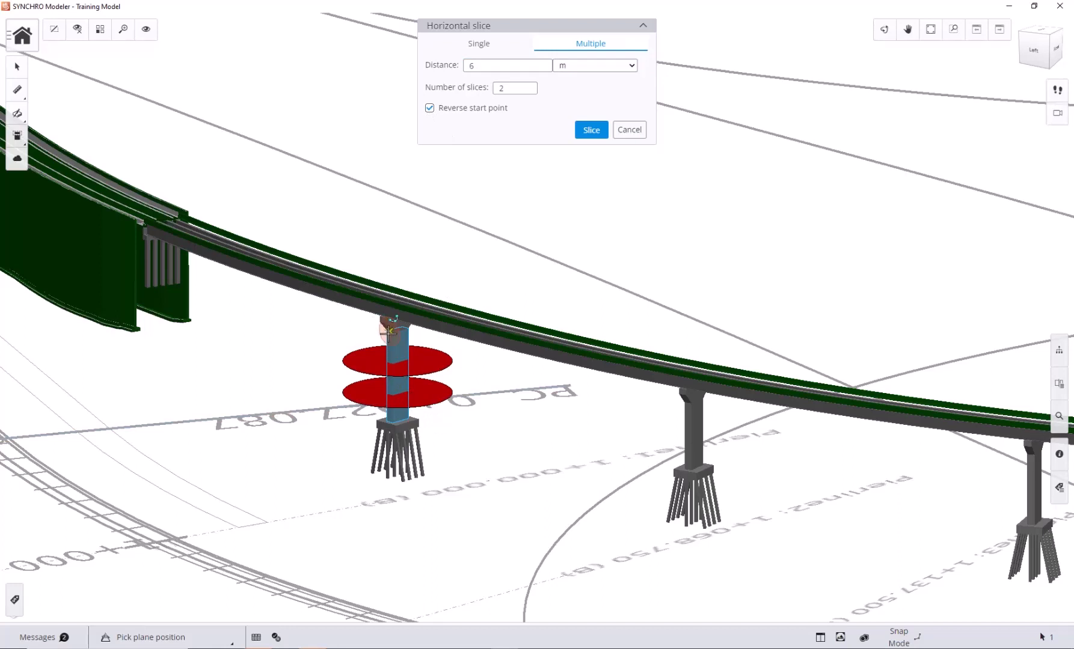
left_click(429, 109)
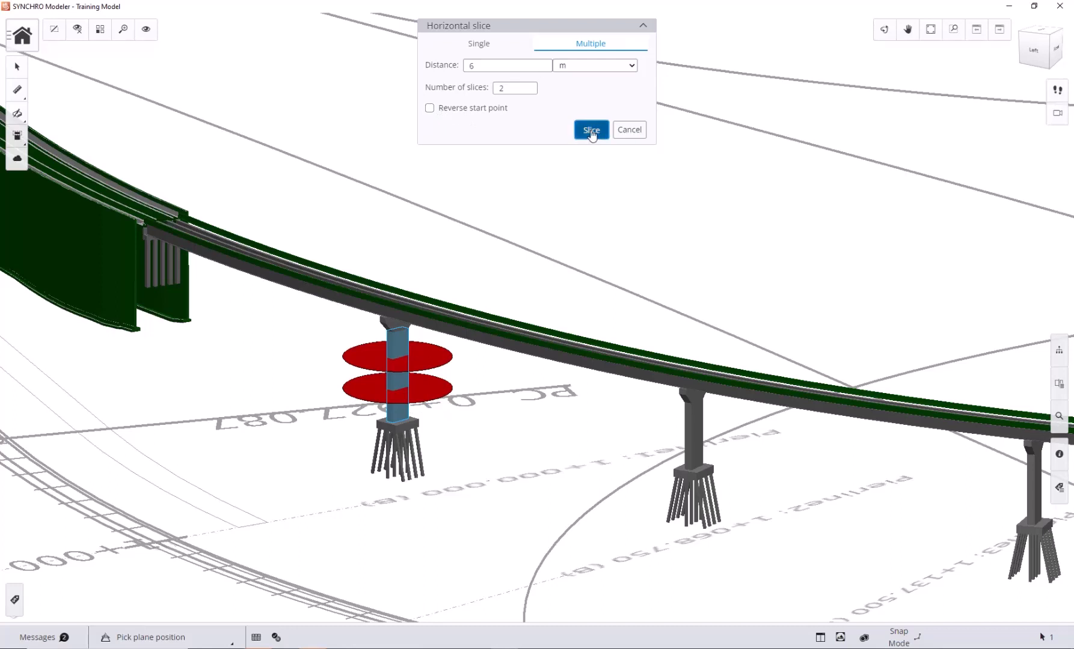
Apply the two 6 m horizontal slices to the leftmost pier column.
left_click(590, 130)
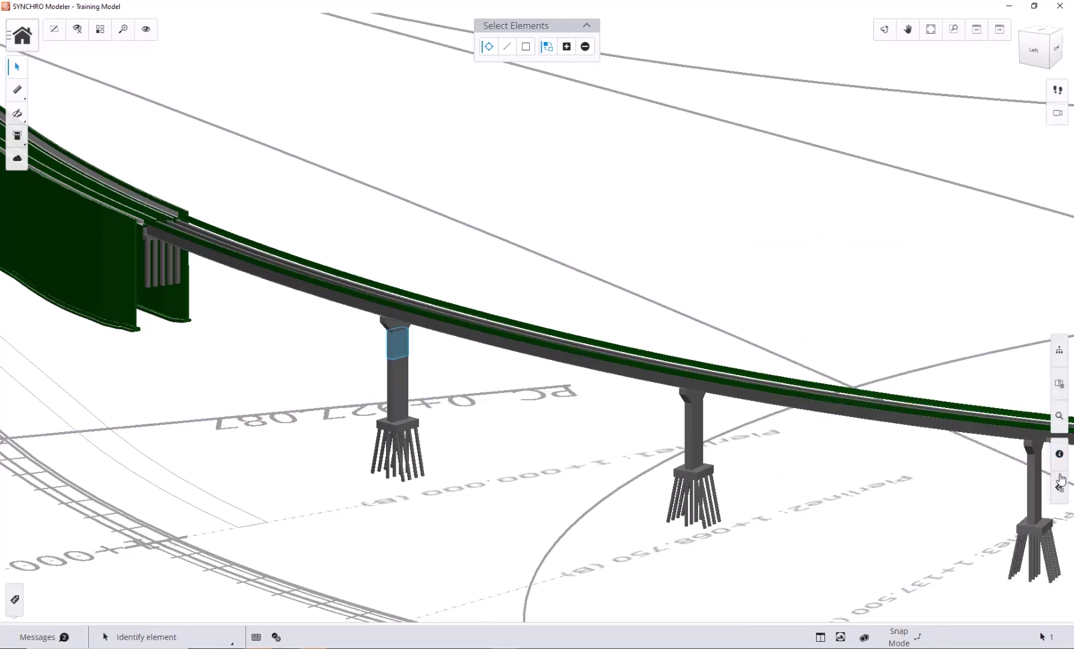
mouse_move(597, 439)
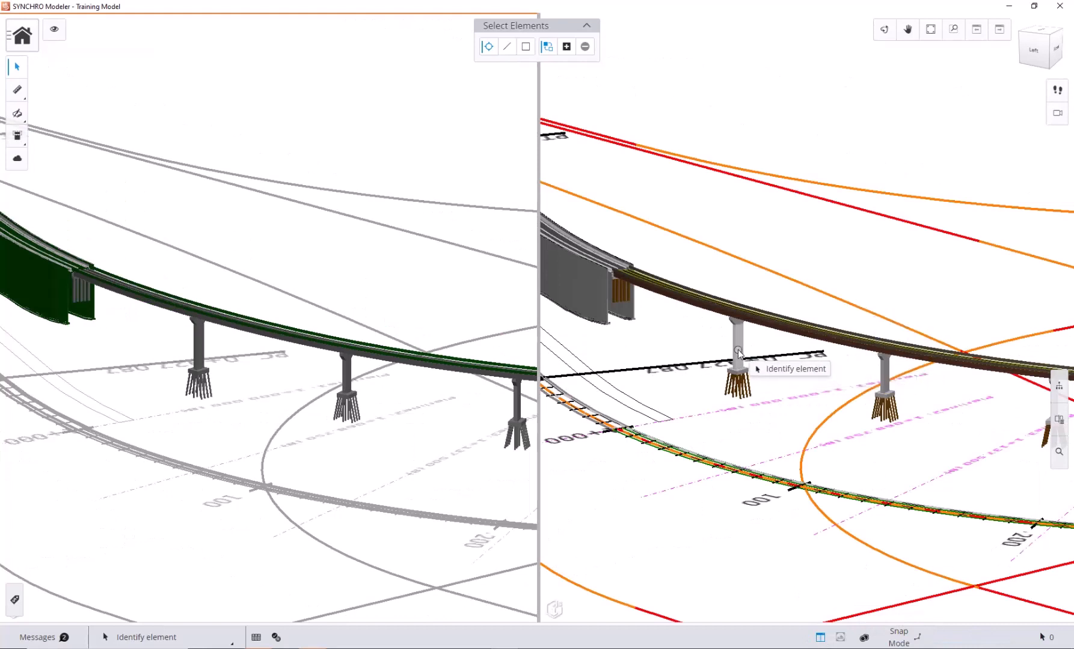
Select the sliced pier column in the right-hand viewport of the split view.
left_click(736, 356)
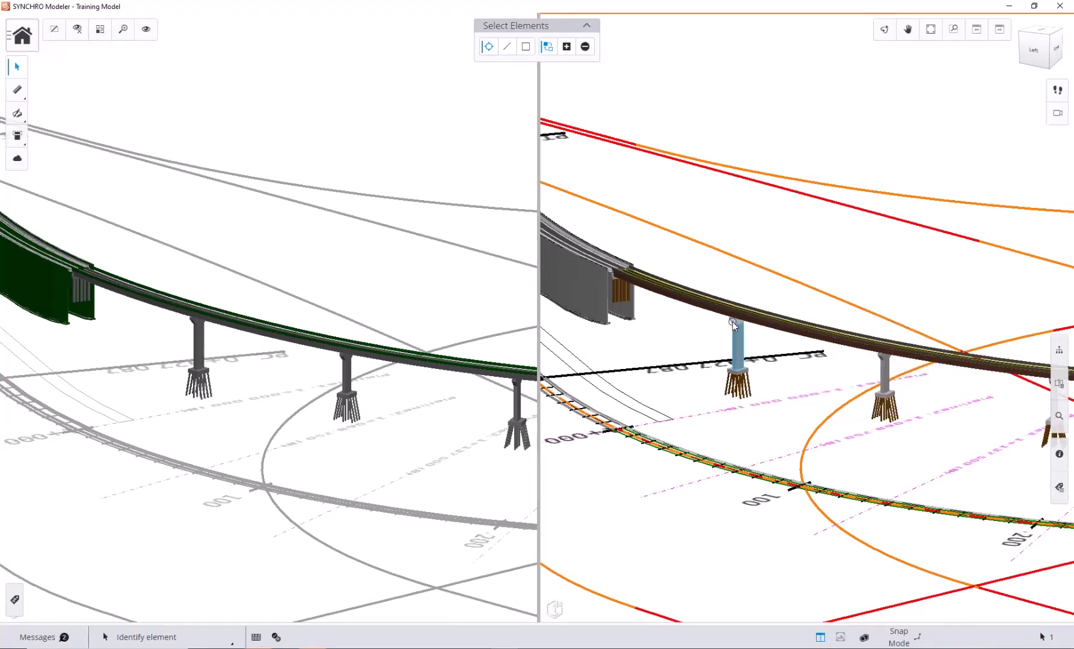
mouse_move(970, 390)
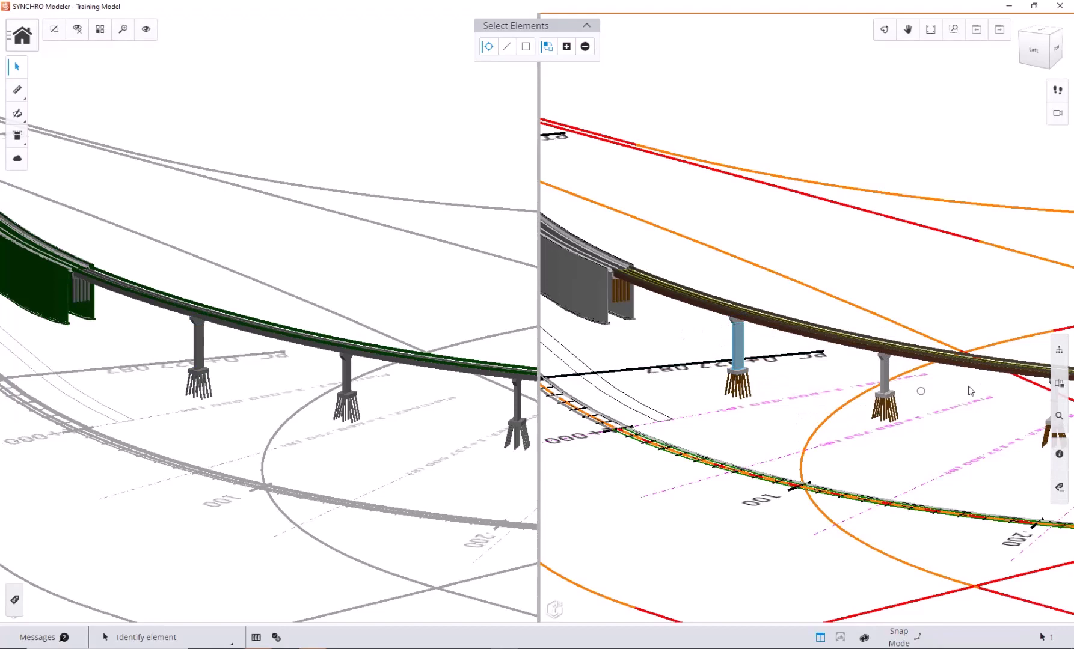
mouse_move(815, 634)
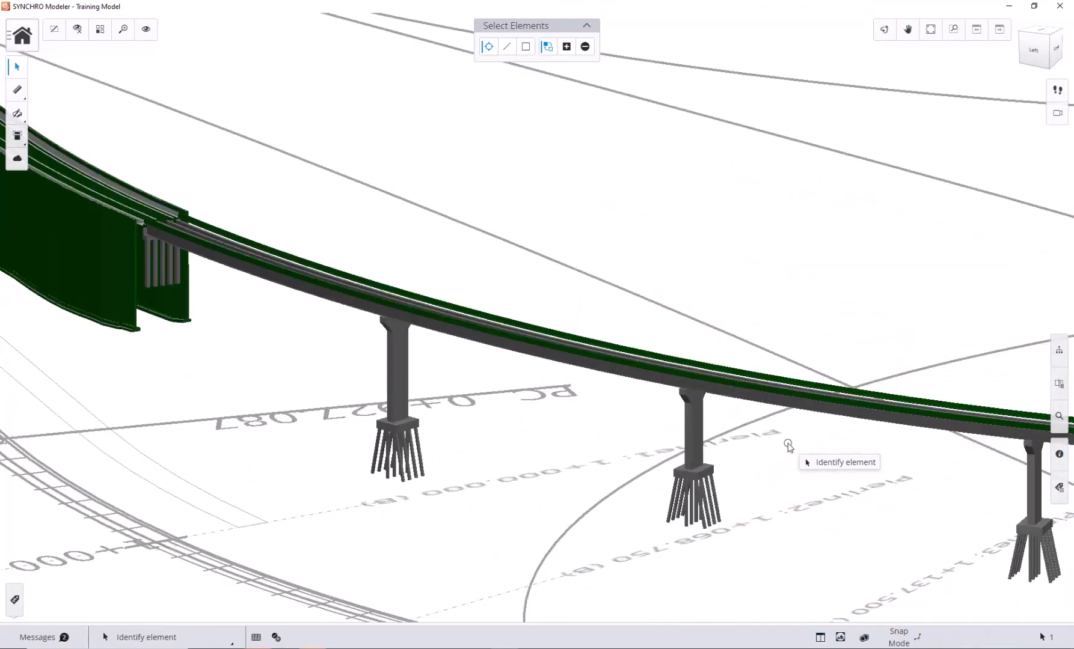
mouse_move(171, 300)
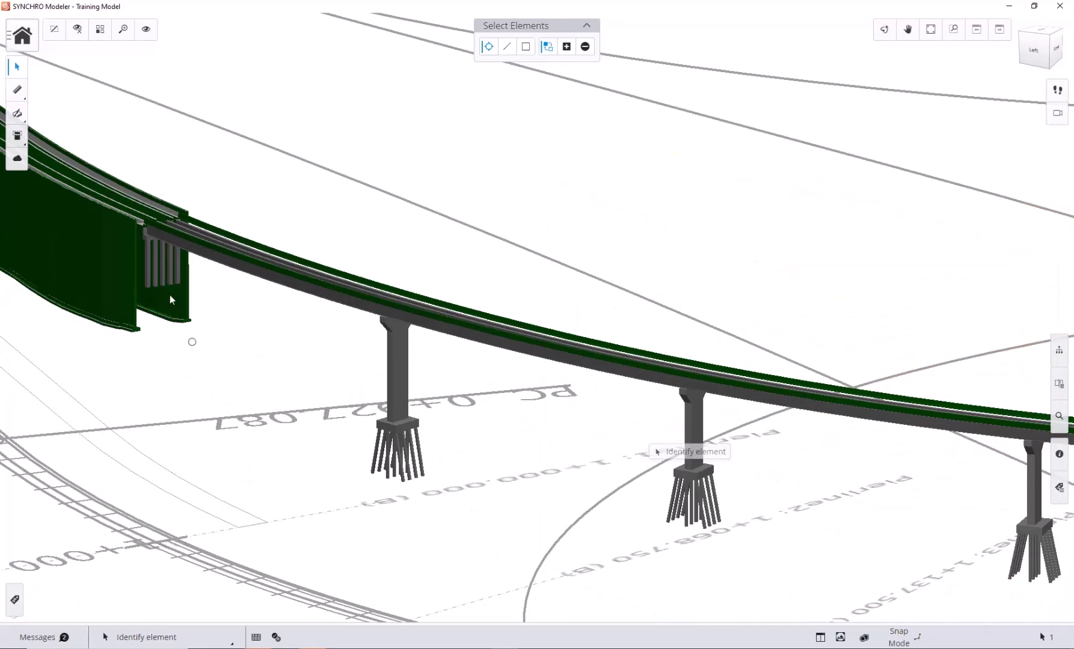
mouse_move(17, 178)
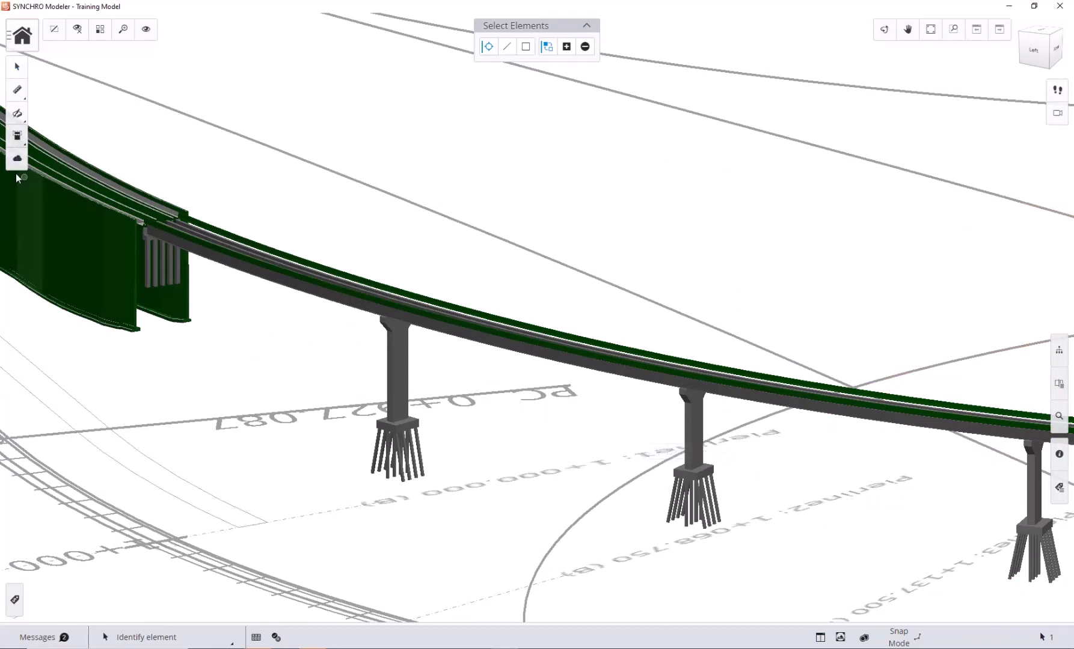
Synchronize the sliced pier column changes with iModel Manager.
left_click(16, 158)
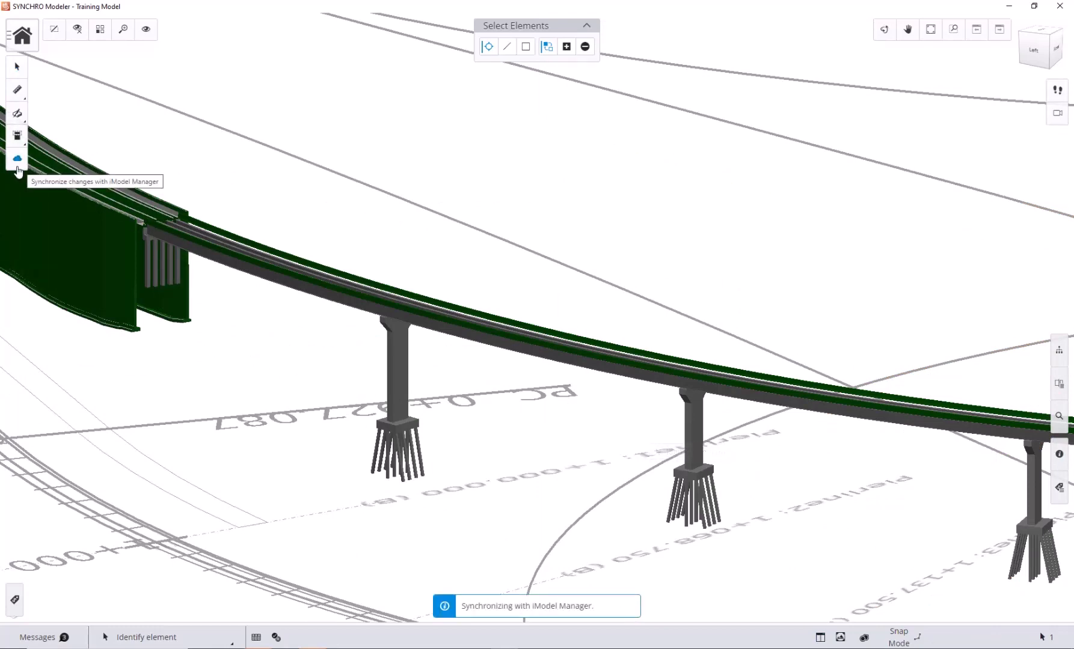